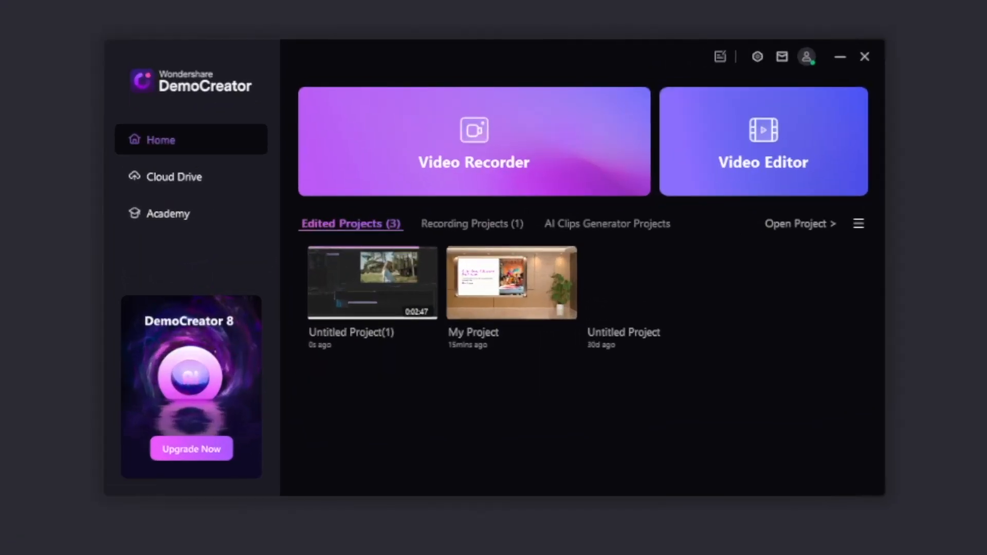
mouse_move(754, 197)
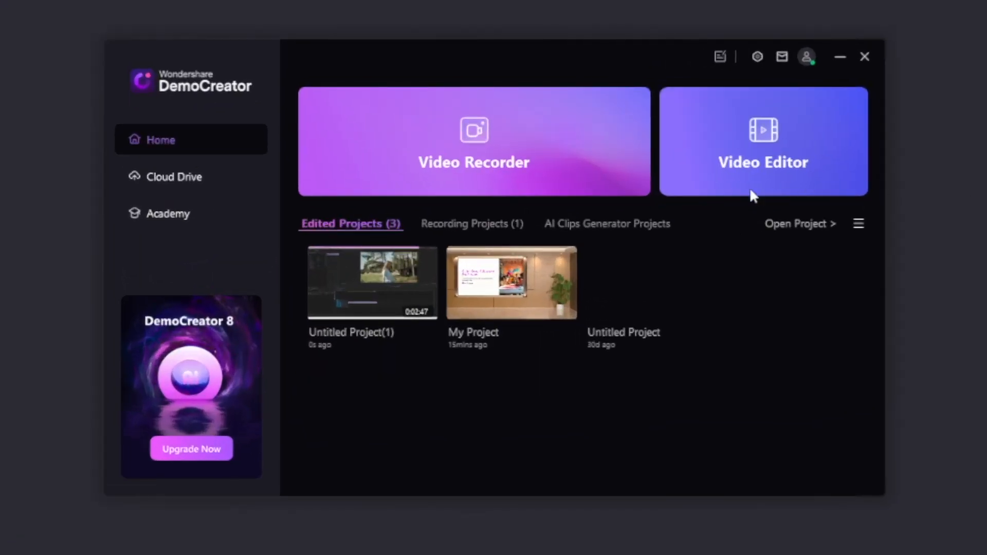
mouse_move(550, 163)
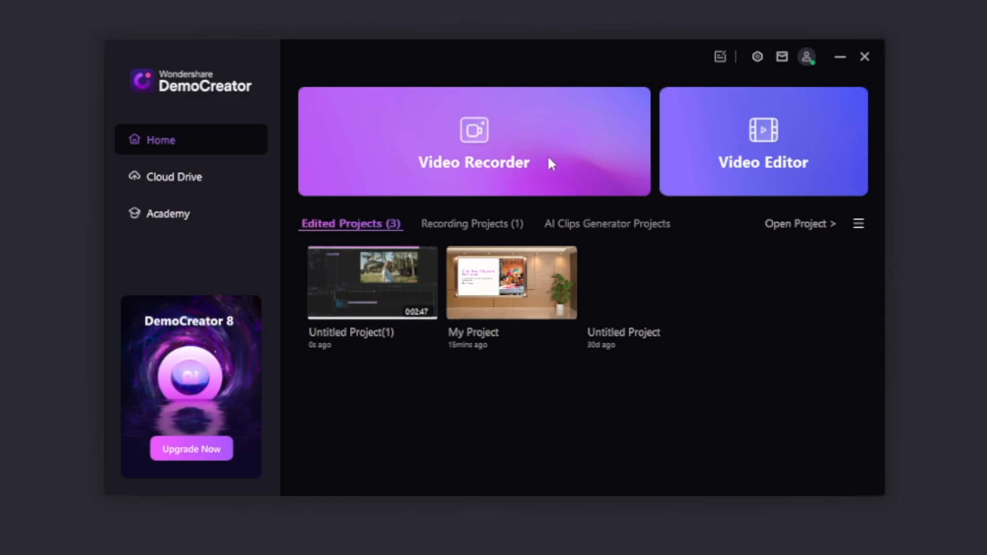
mouse_move(544, 148)
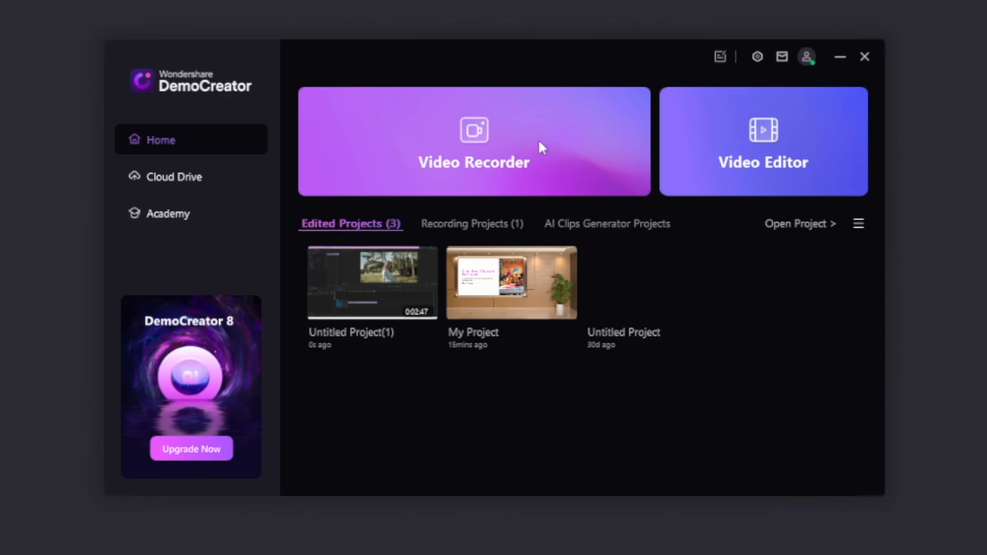
mouse_move(576, 154)
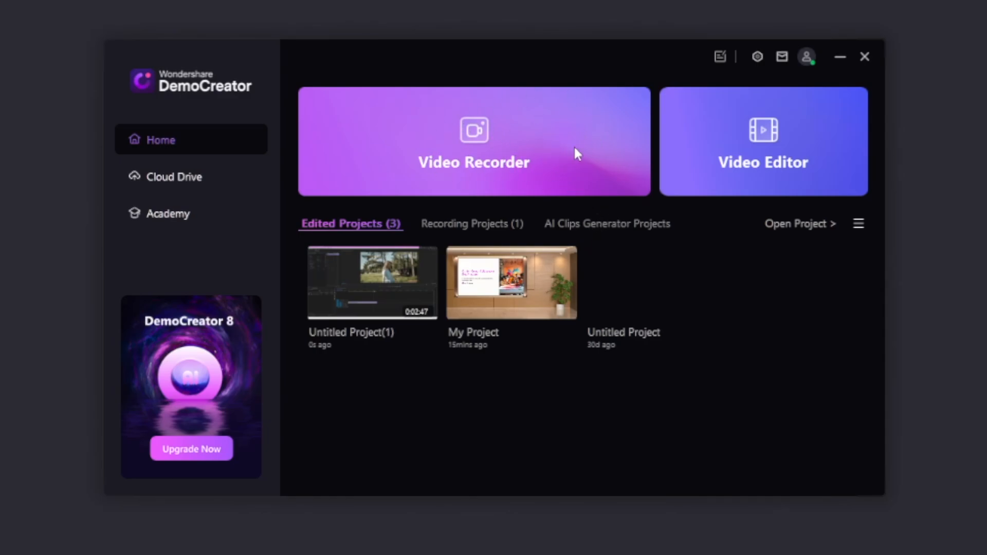
mouse_move(760, 136)
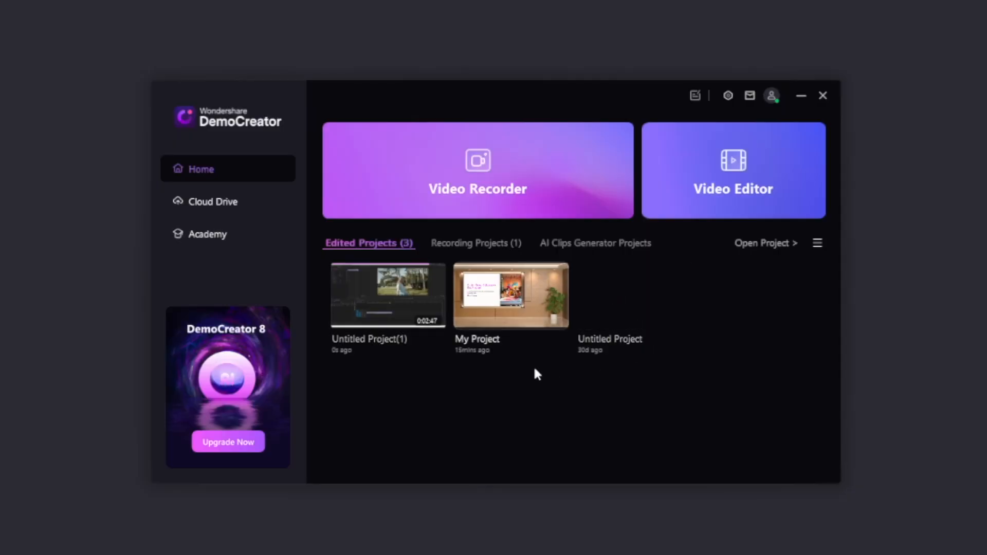
mouse_move(542, 369)
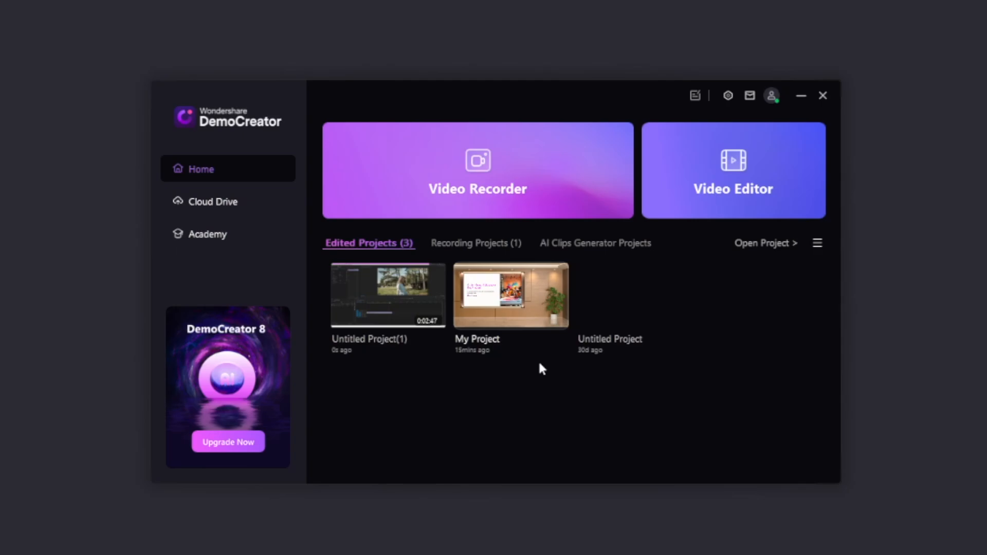
mouse_move(524, 178)
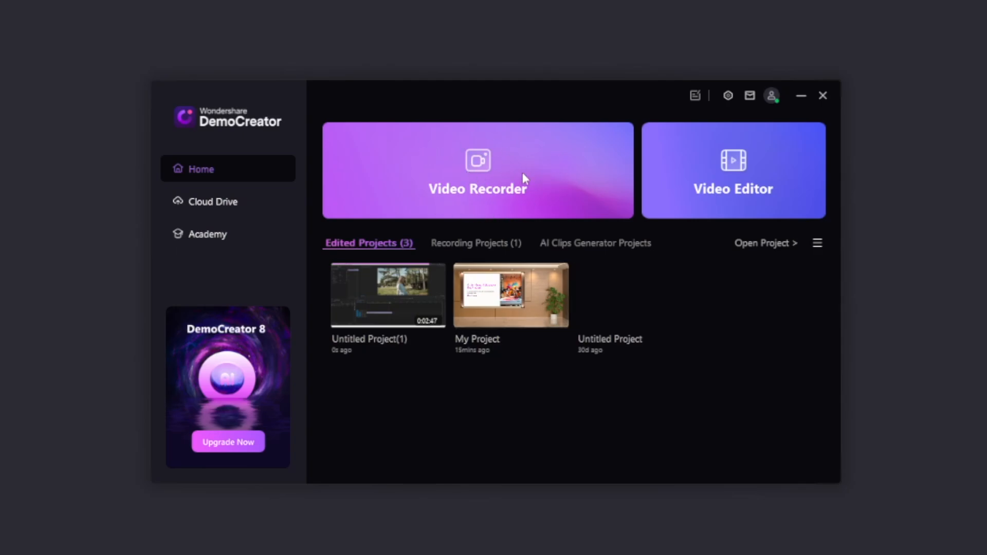
Step: Start a new recording from the Video Recorder card on the home screen
left_click(477, 170)
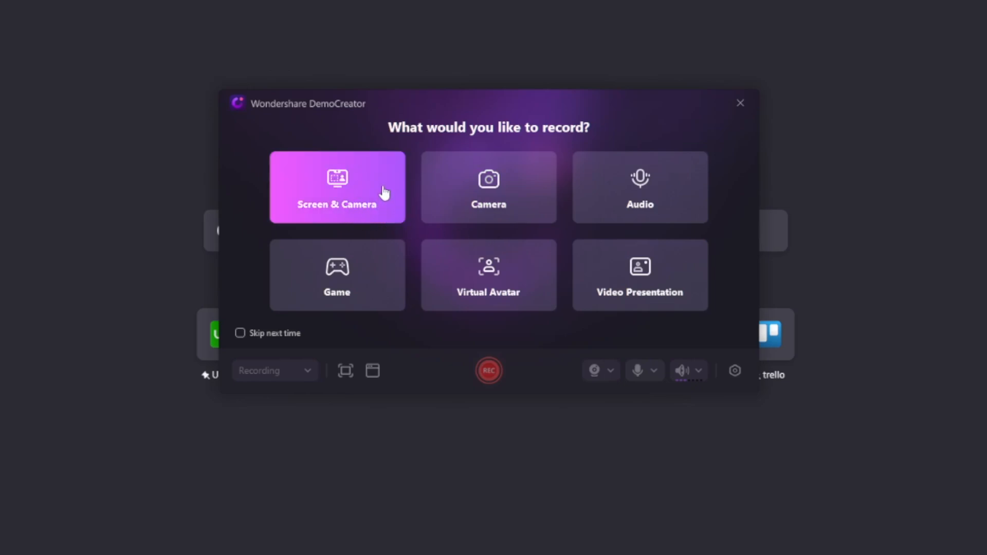
mouse_move(489, 188)
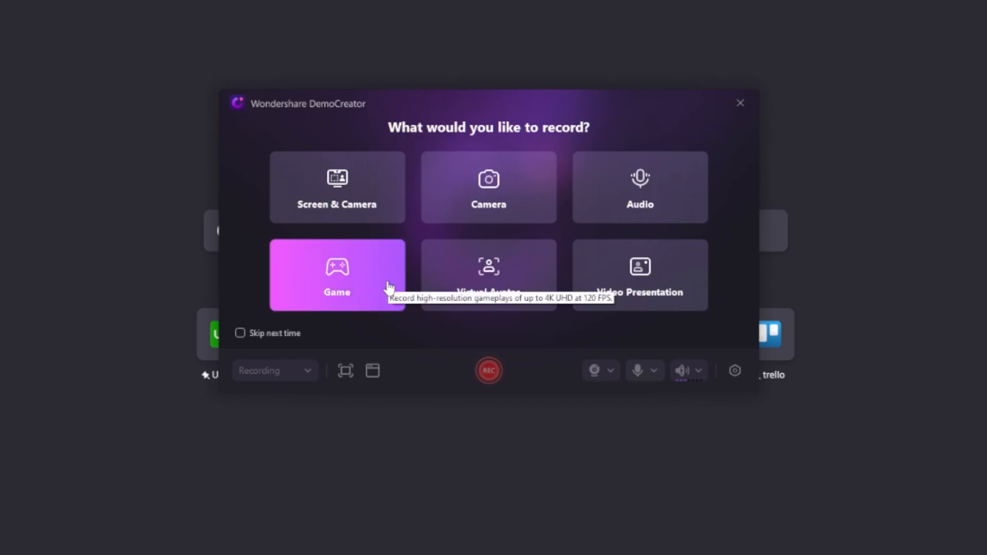
mouse_move(640, 275)
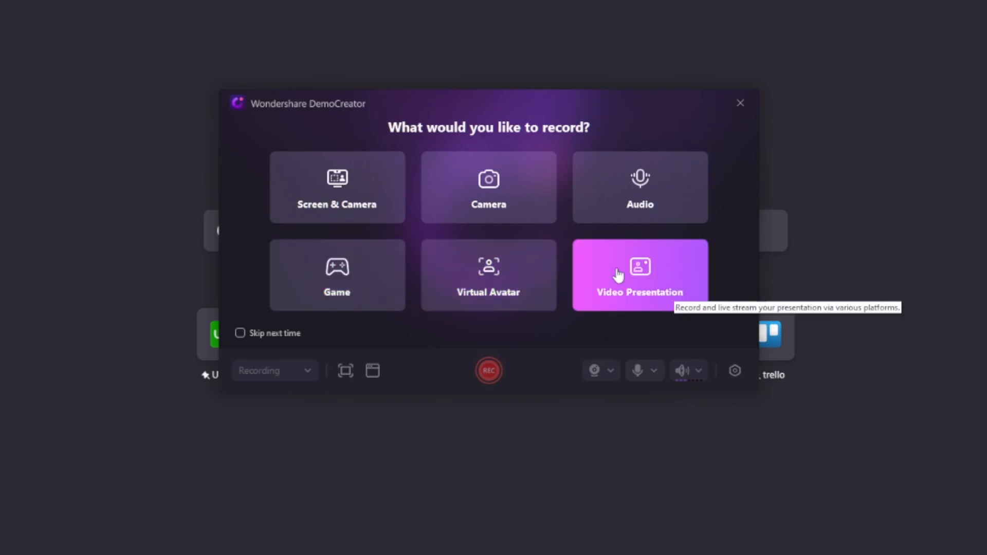
mouse_move(665, 285)
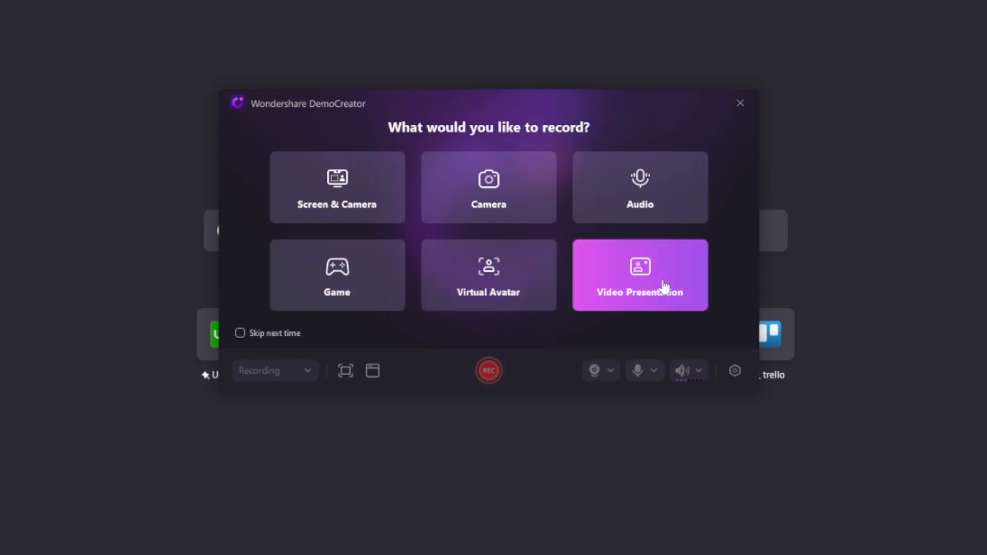
Step: Choose Video Presentation as the recording mode
left_click(740, 103)
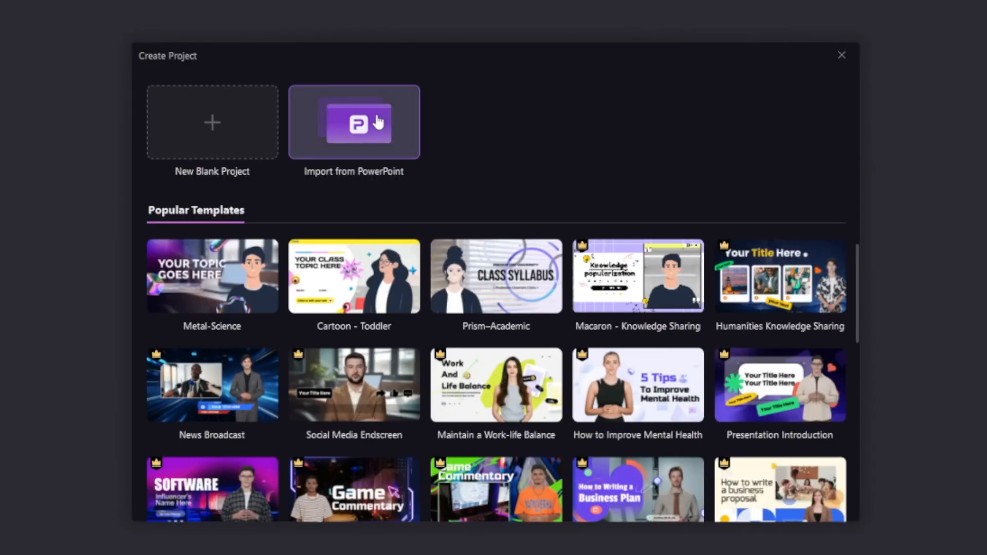
mouse_move(351, 142)
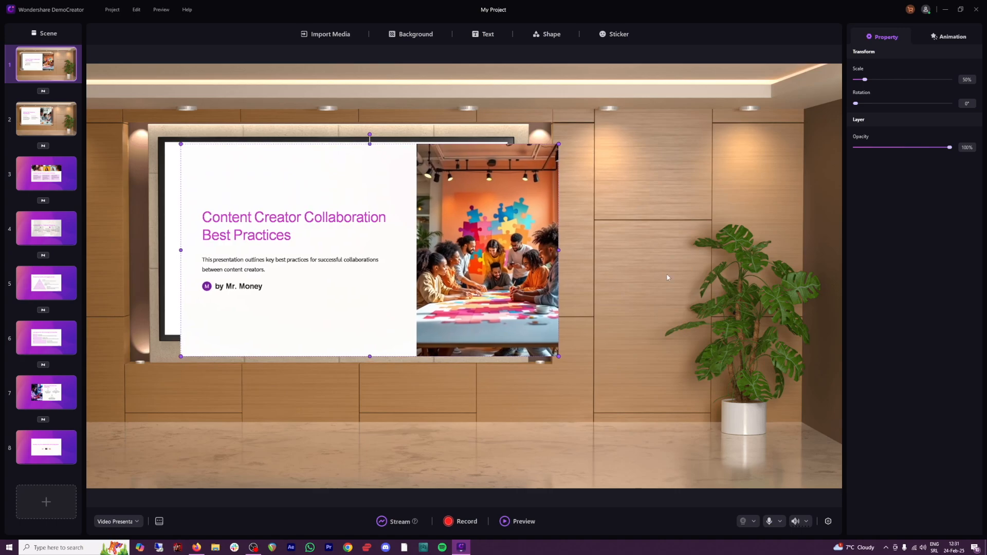
Step: Try the 2D Class Room backdrop, revert to the wooden room, and browse backdrop collections
left_click(883, 165)
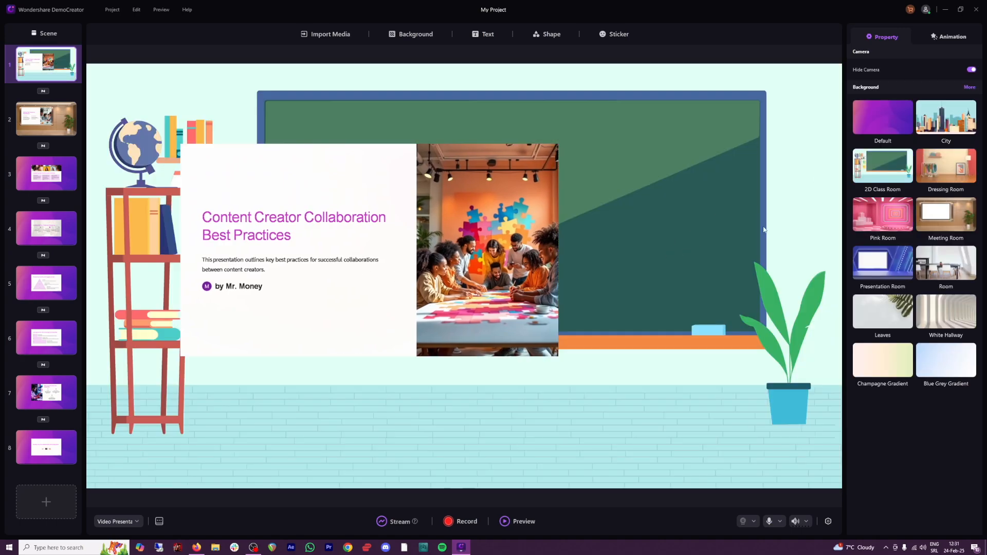
left_click(946, 166)
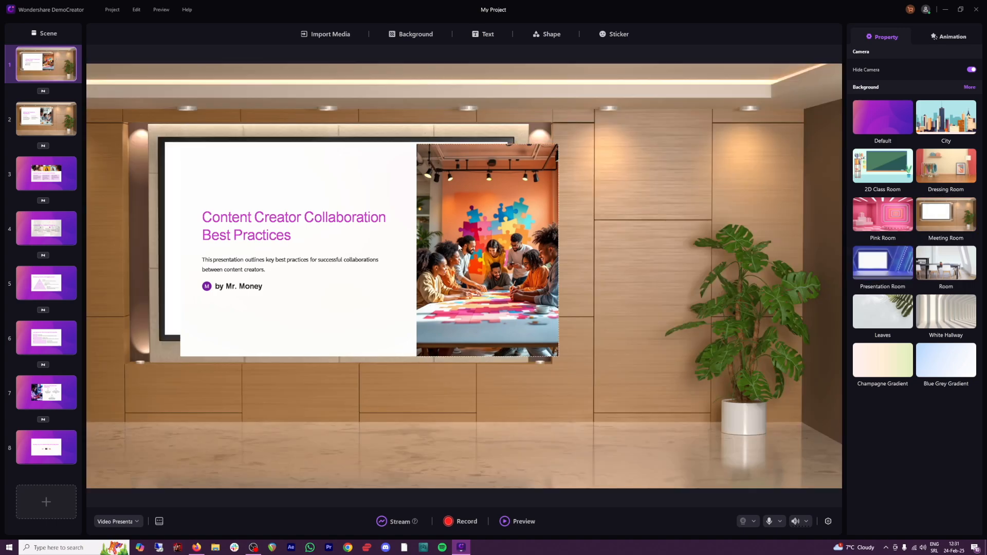
left_click(293, 249)
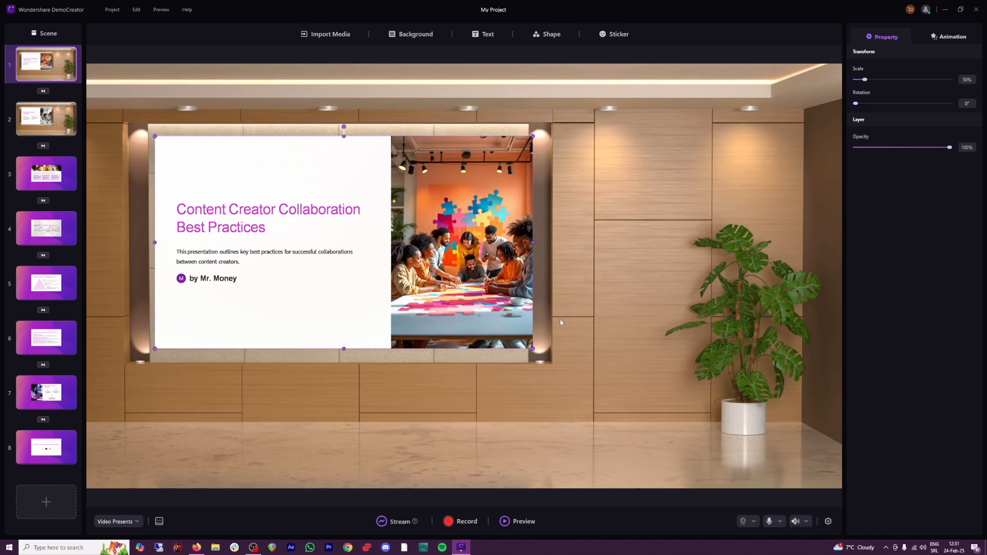
mouse_move(660, 347)
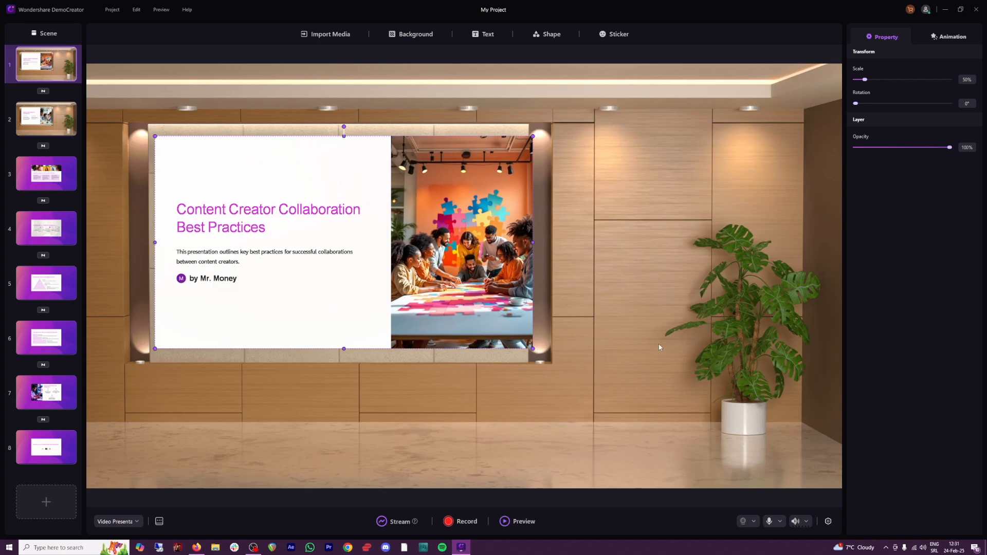
left_click(415, 34)
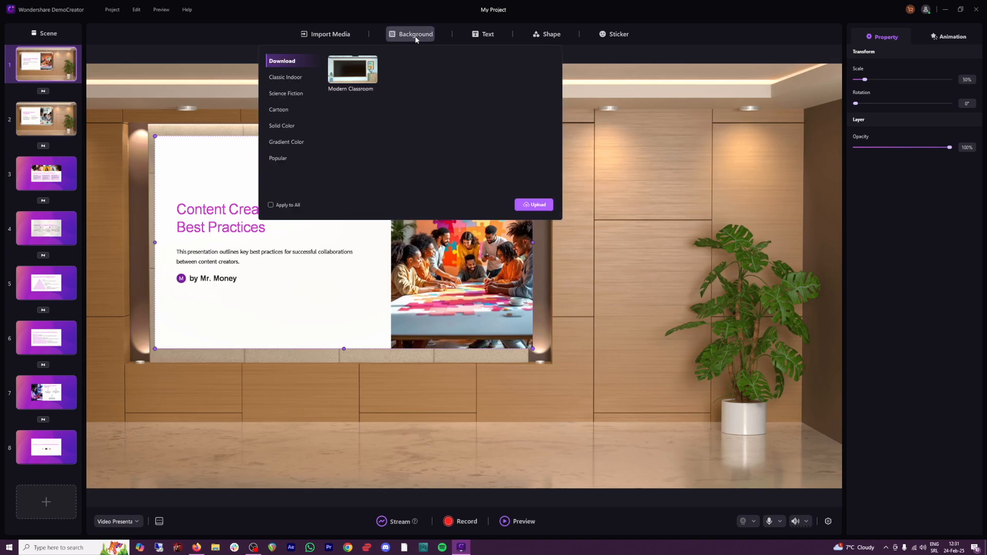
left_click(287, 93)
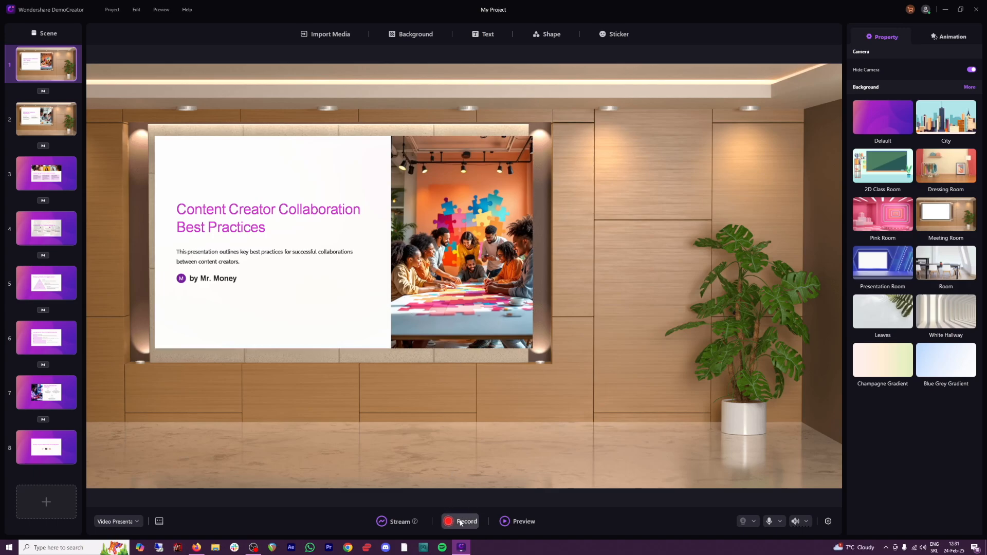
mouse_move(466, 521)
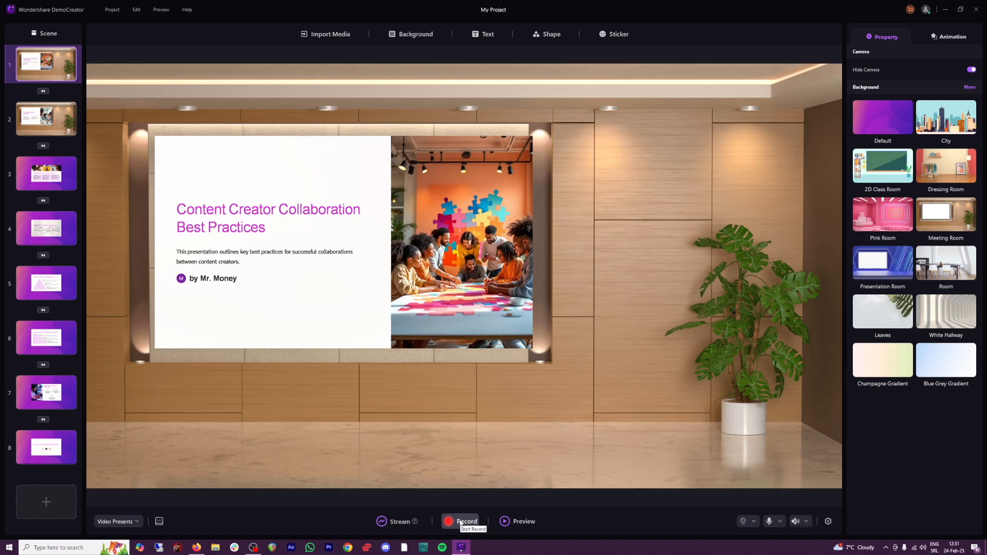
mouse_move(781, 526)
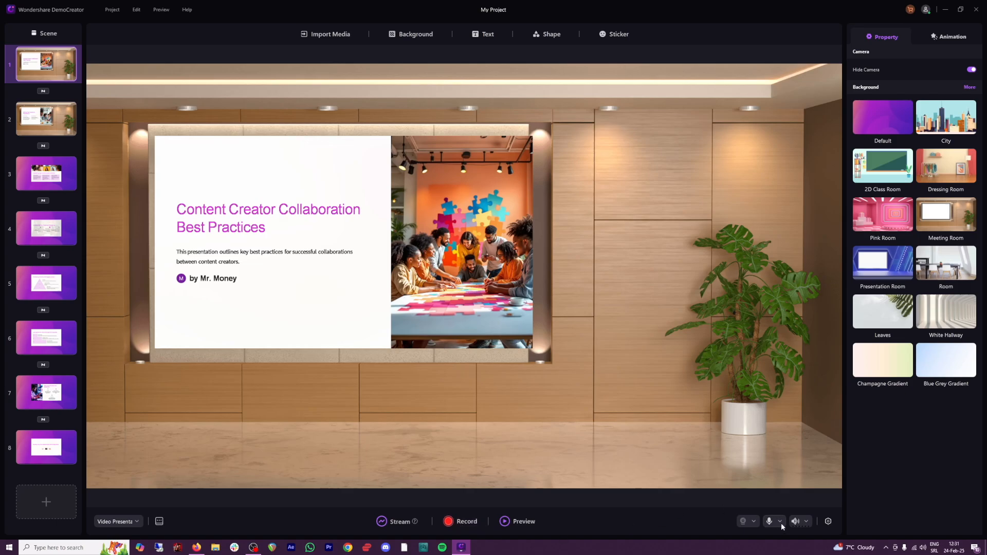
left_click(807, 521)
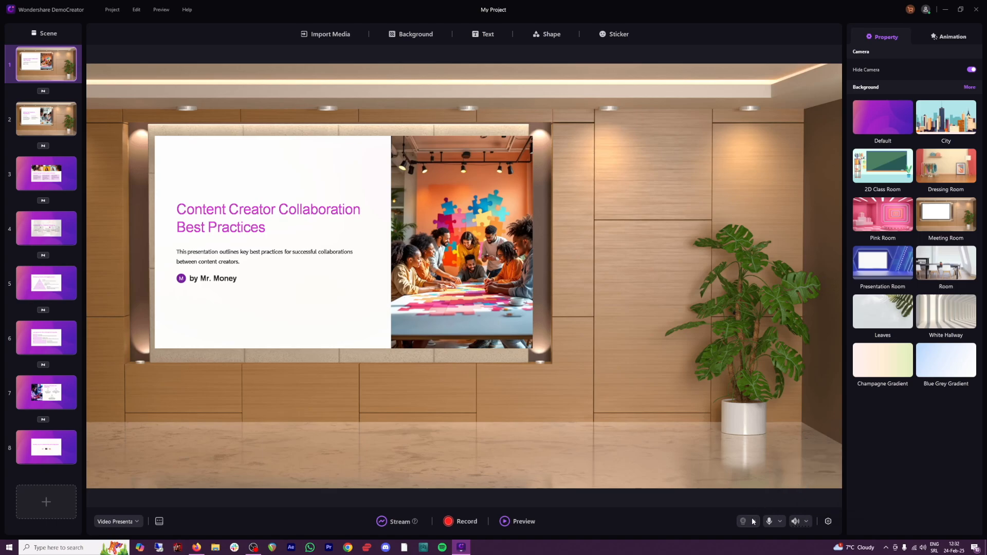
mouse_move(586, 267)
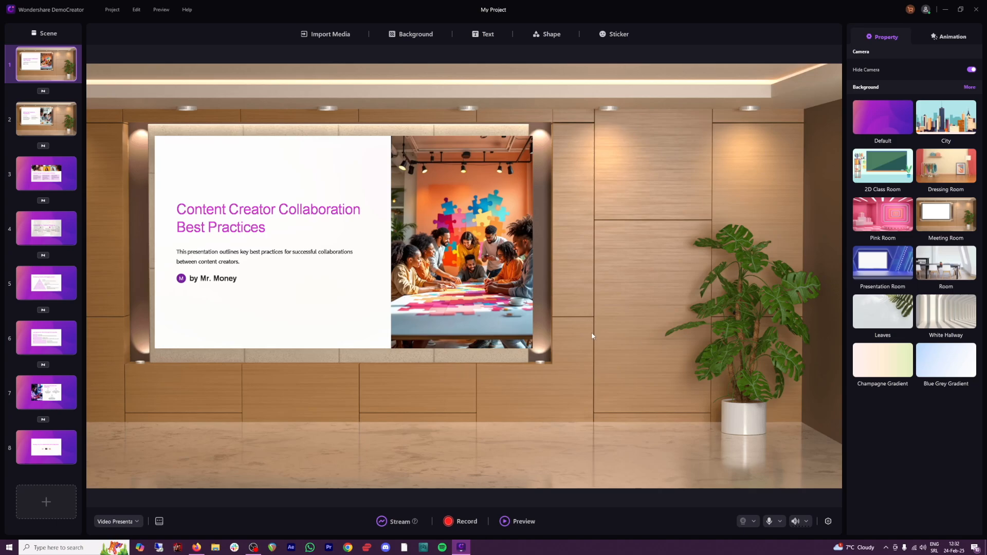
mouse_move(456, 523)
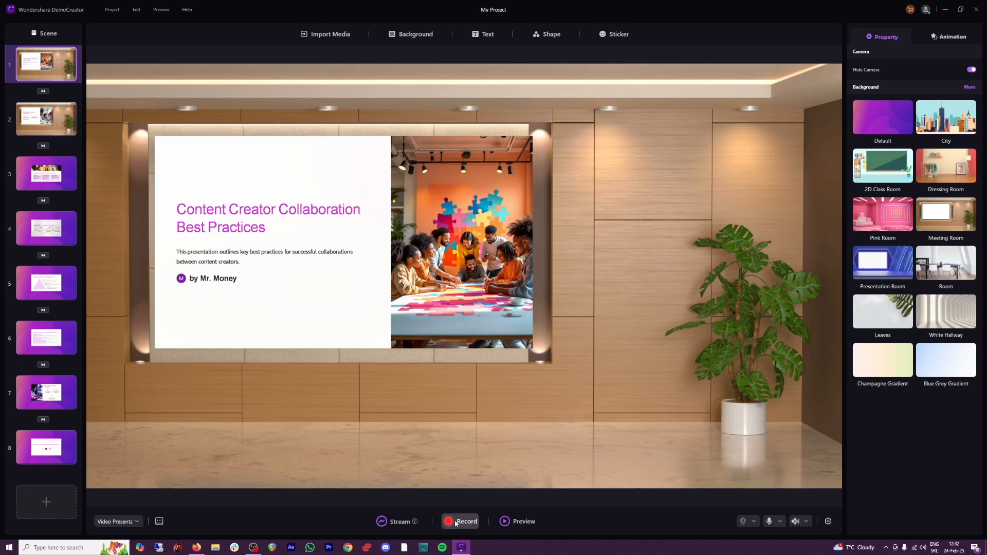
Step: Start recording the presentation and advance to the next slide
left_click(523, 521)
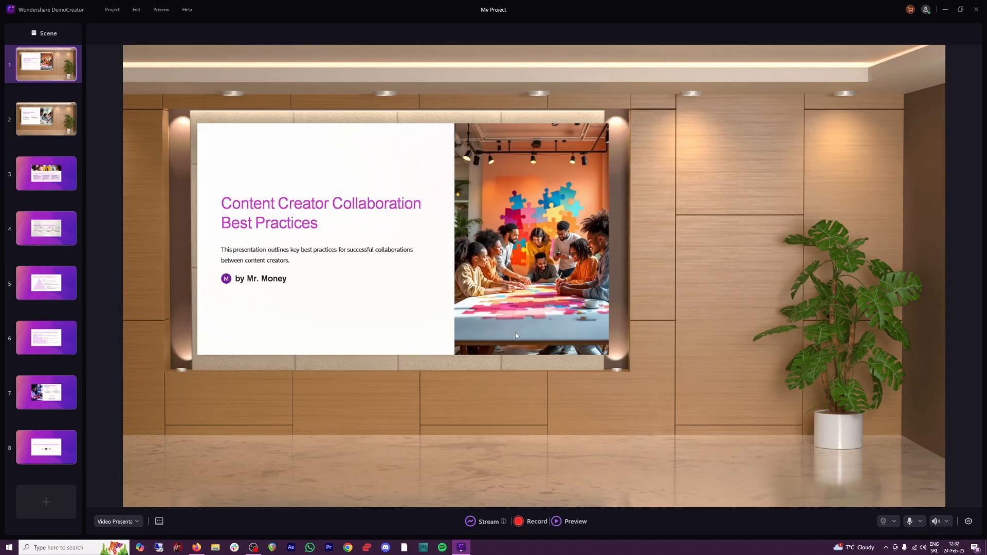
left_click(556, 522)
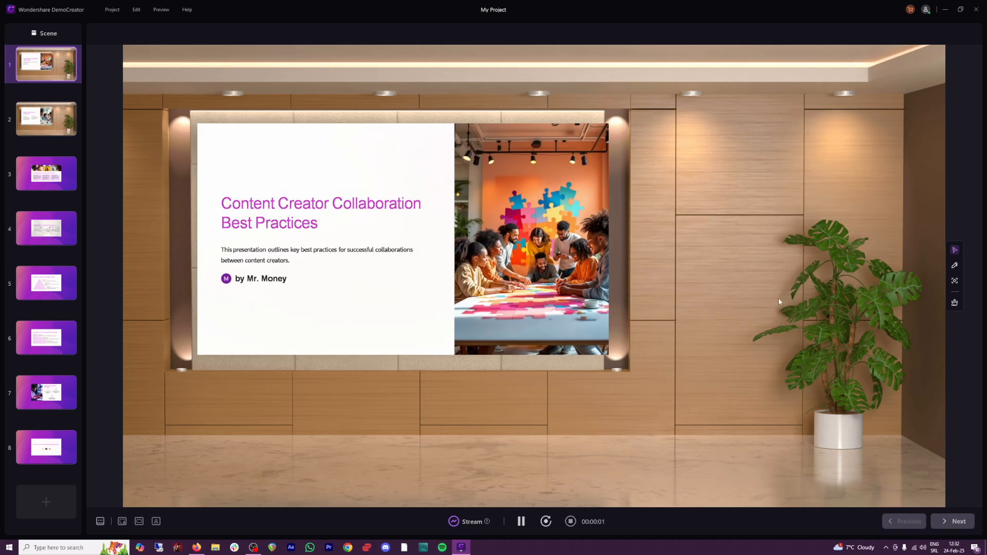
left_click(954, 265)
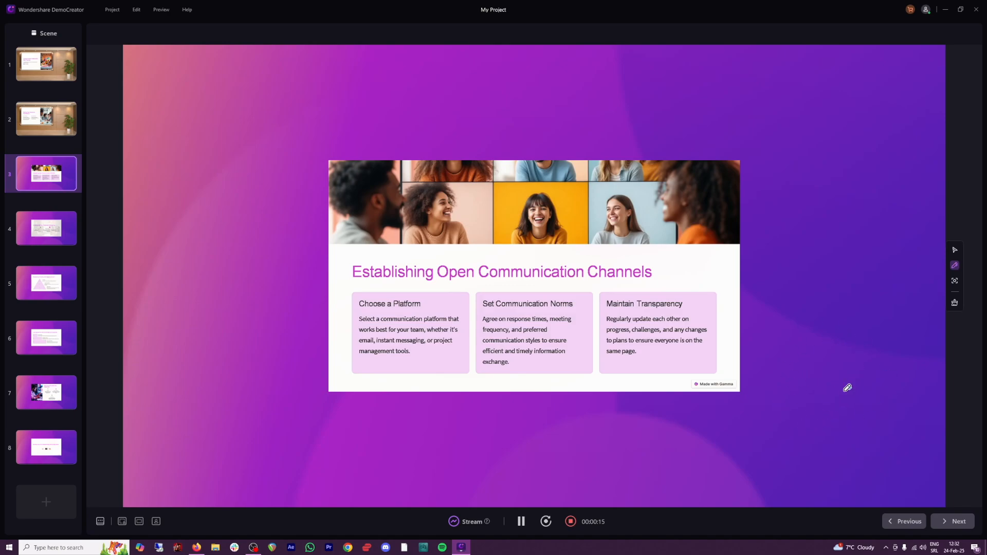
mouse_move(954, 291)
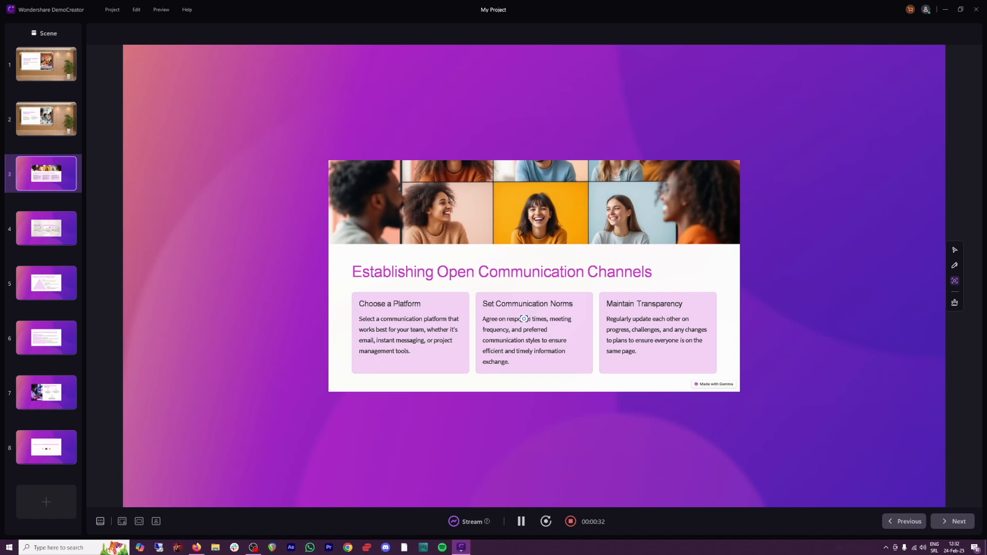
mouse_move(643, 433)
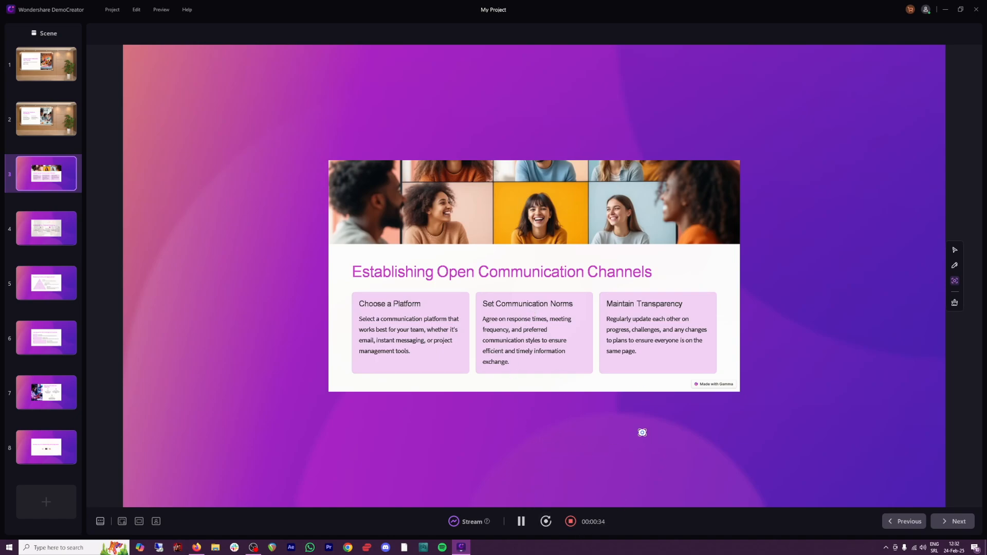
mouse_move(678, 408)
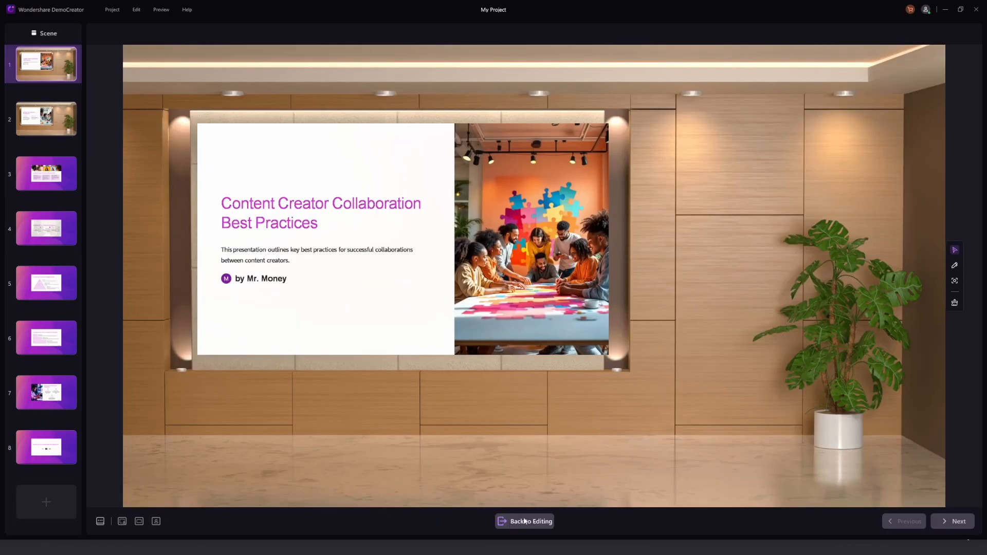
mouse_move(708, 300)
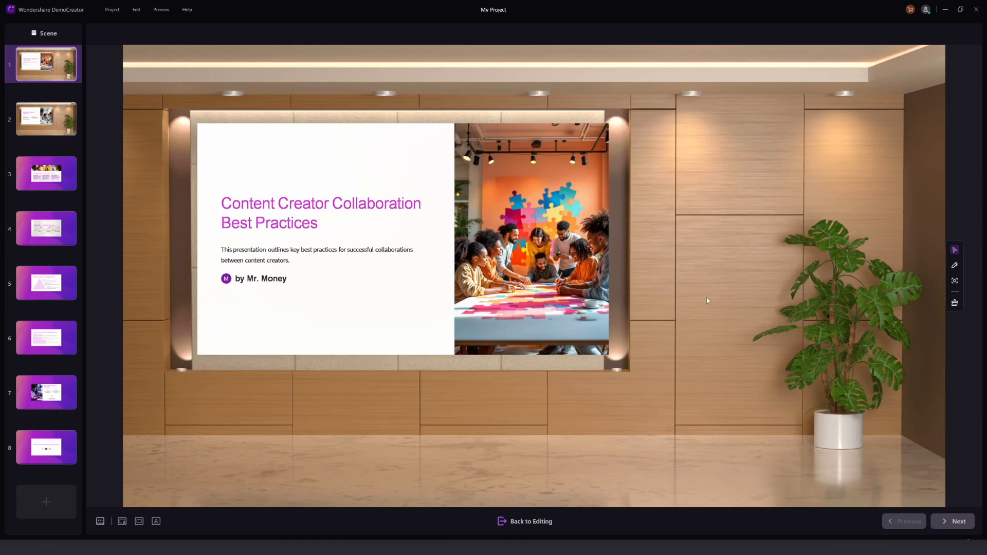
mouse_move(587, 459)
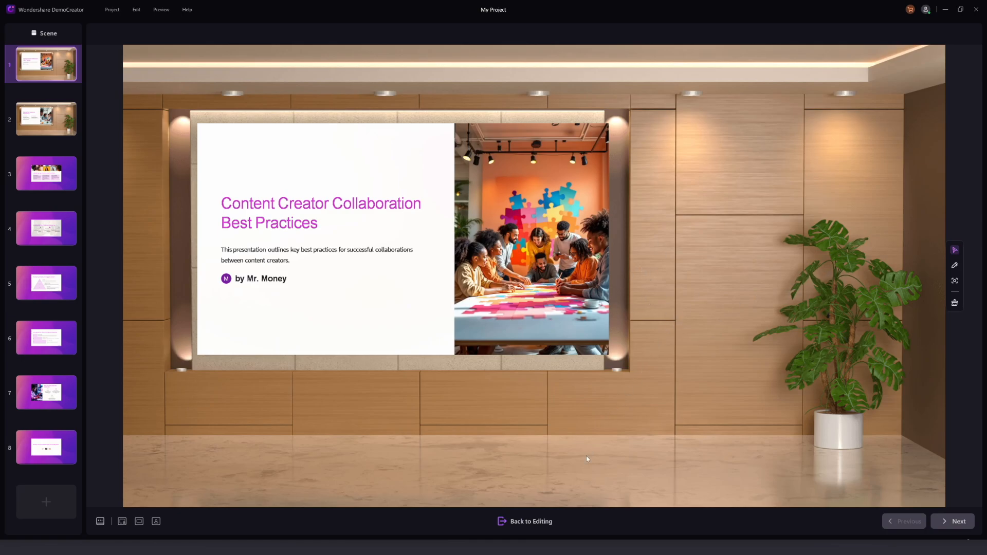
Step: Stop recording and go back to editing the presentation
left_click(530, 521)
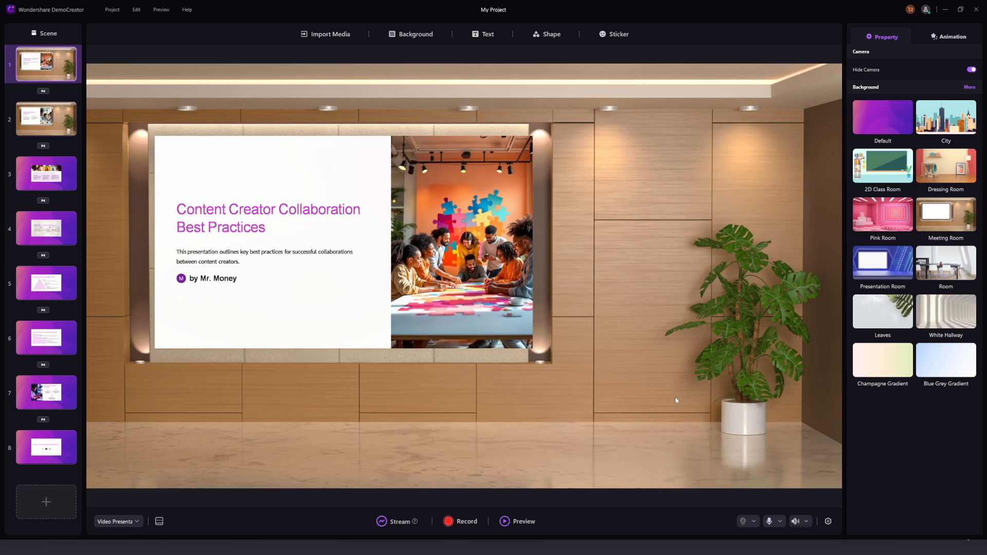
Step: Preview the finished recording, then send it to Advanced Editing
left_click(523, 522)
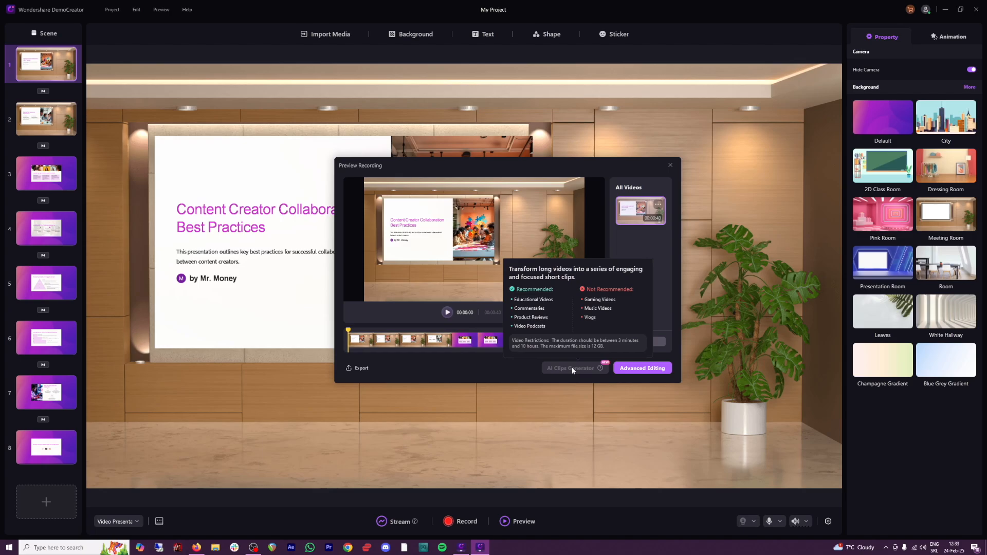
mouse_move(642, 368)
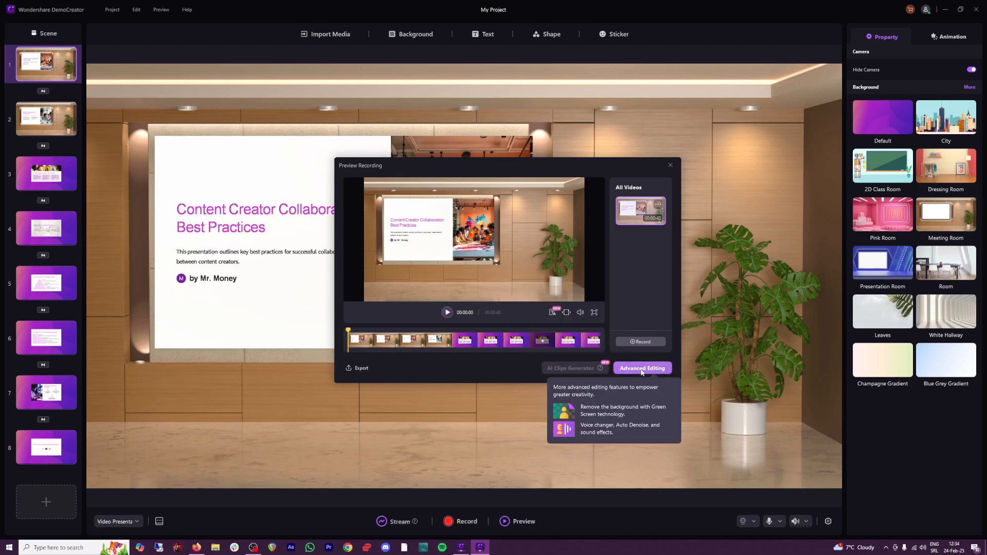
left_click(670, 165)
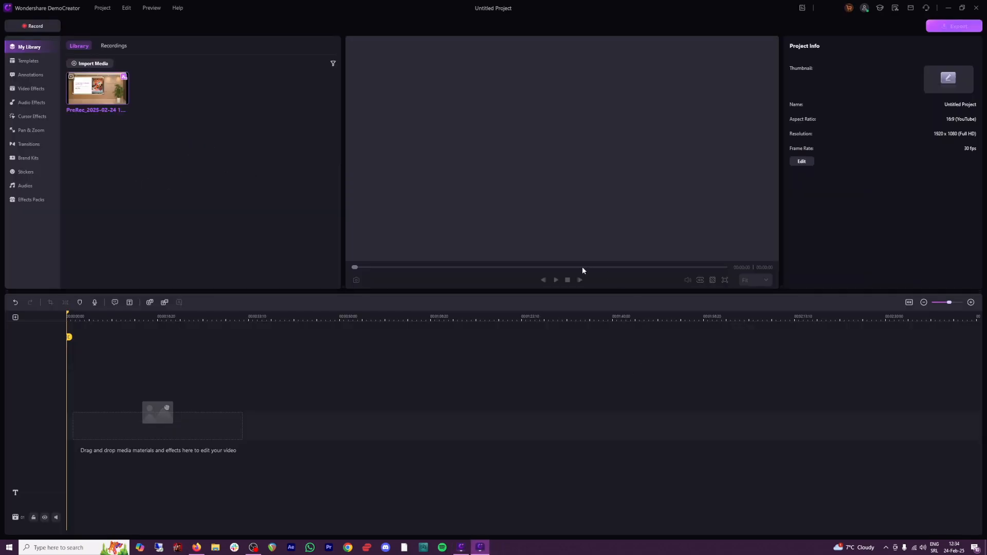
mouse_move(258, 246)
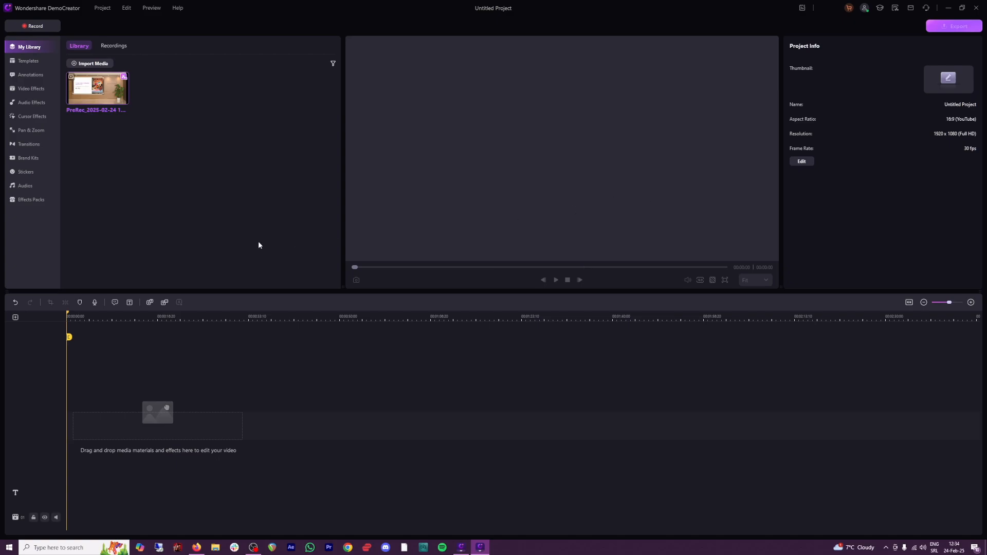
mouse_move(219, 251)
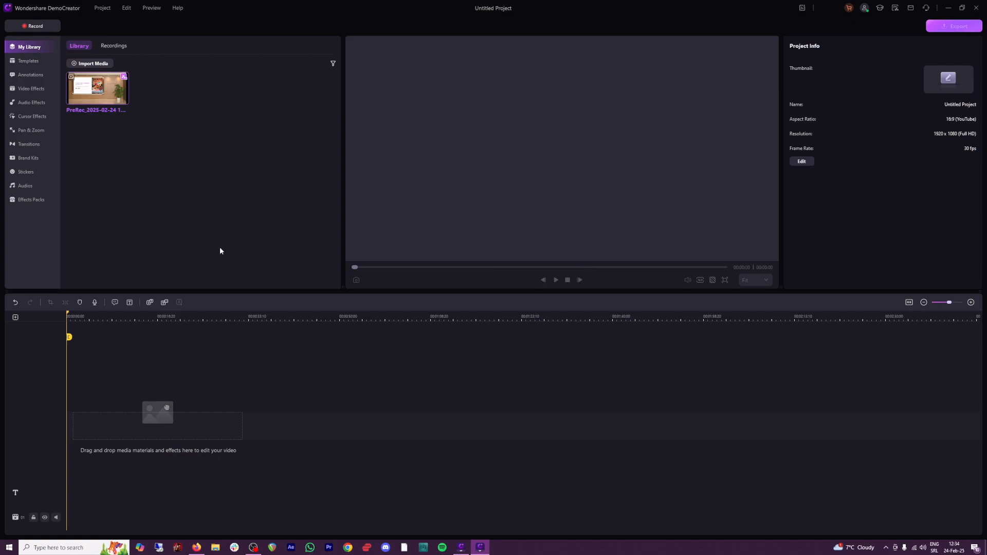
mouse_move(178, 167)
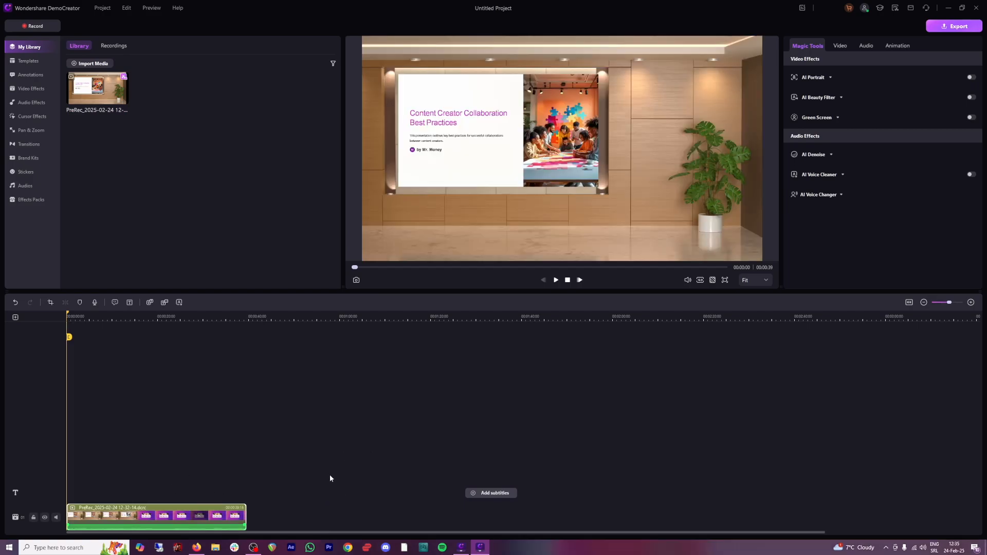
mouse_move(461, 493)
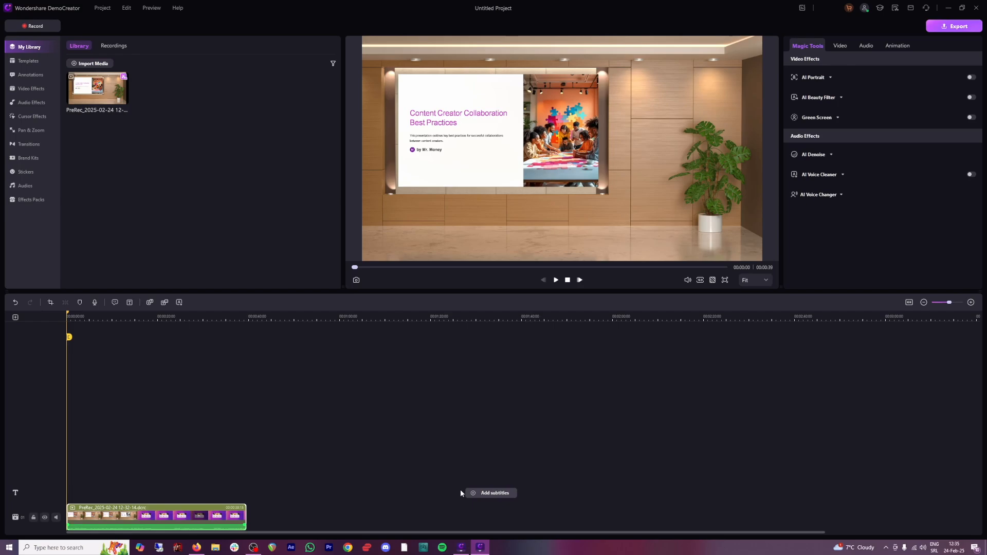
mouse_move(482, 495)
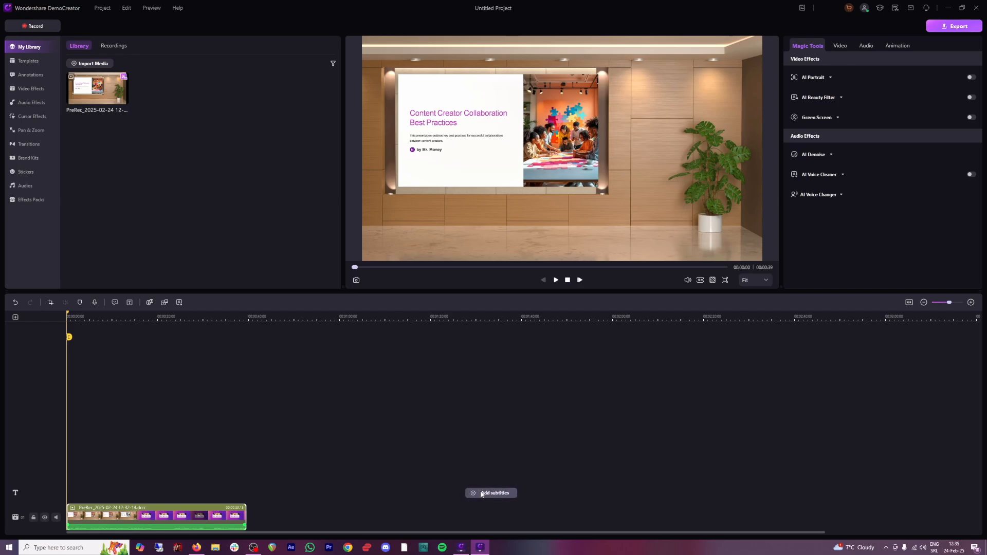
Step: Generate Auto Subtitles for the clip in English (United States)
left_click(495, 493)
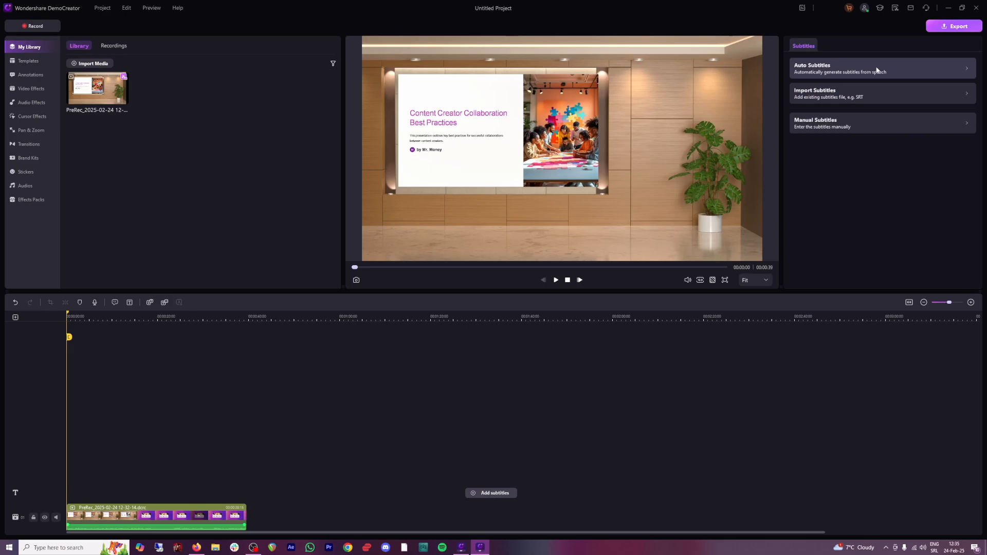
left_click(881, 68)
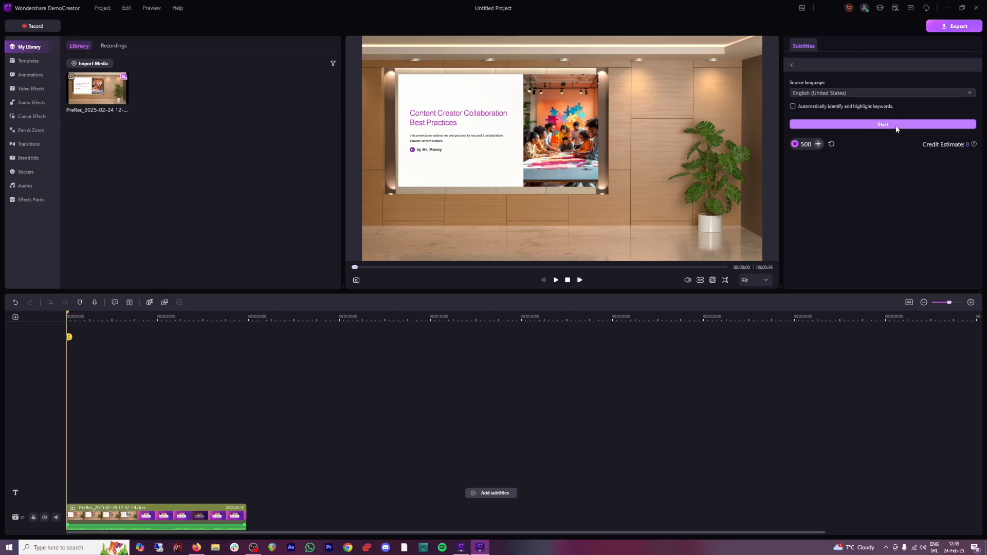
left_click(882, 124)
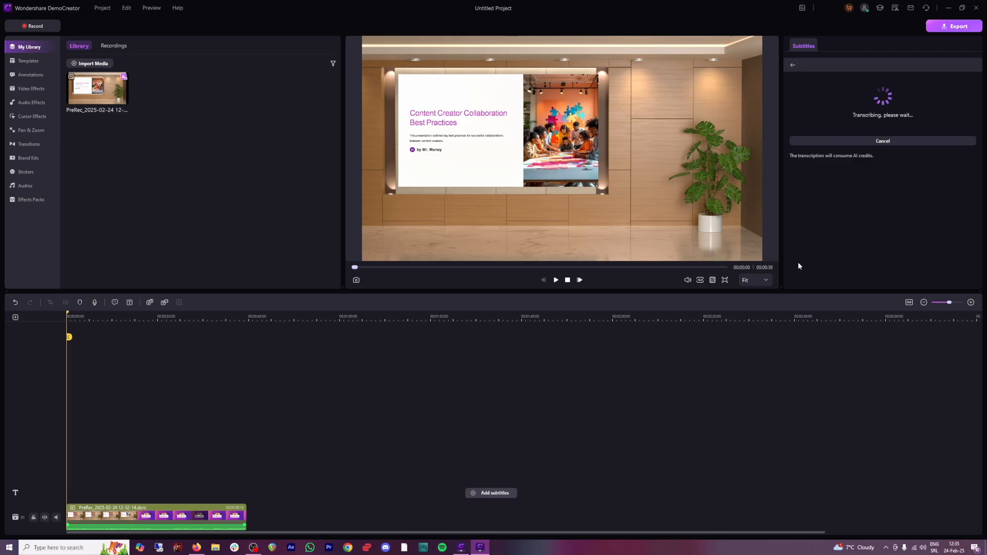
Step: Run AI Text-based Editing on the library clip with English (United States) transcription
right_click(98, 87)
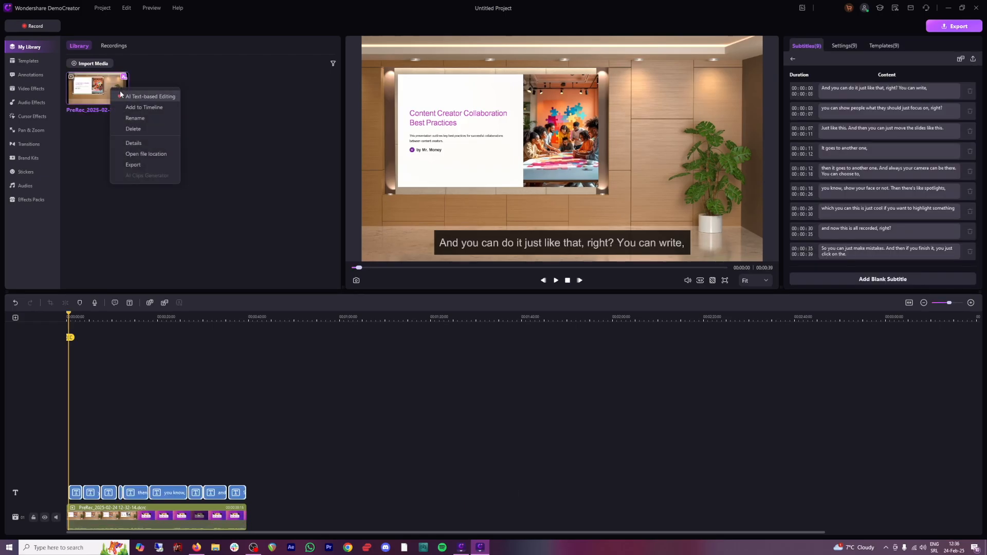
mouse_move(146, 99)
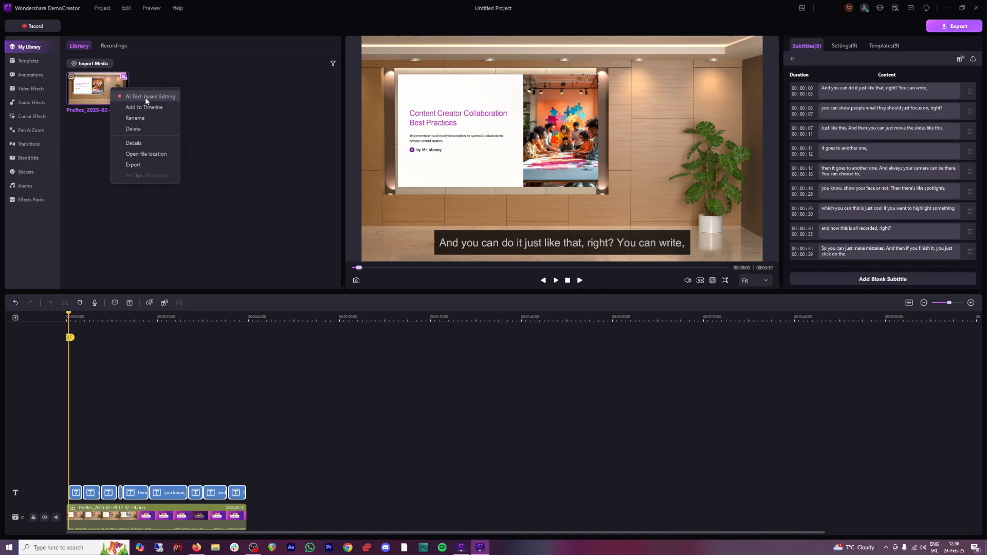
left_click(150, 96)
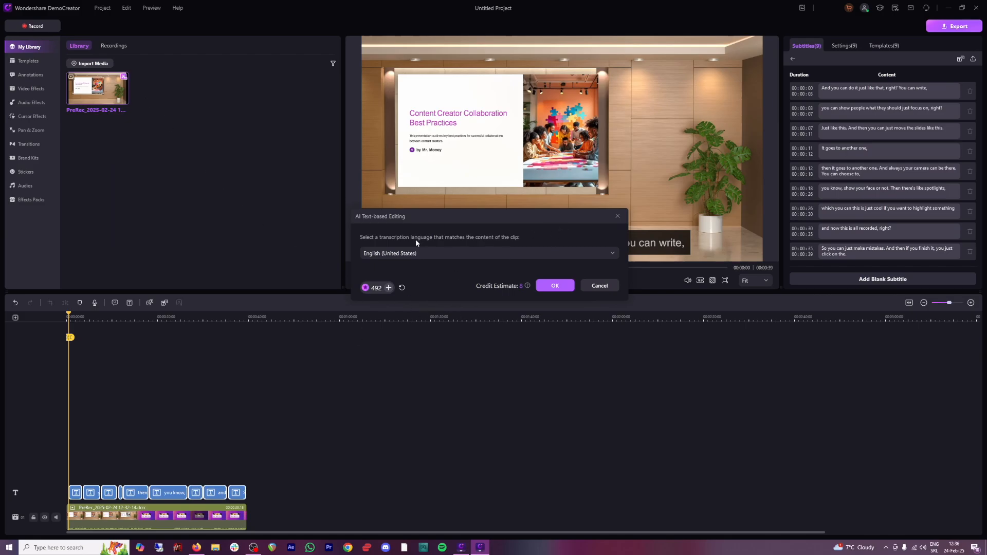
left_click(555, 286)
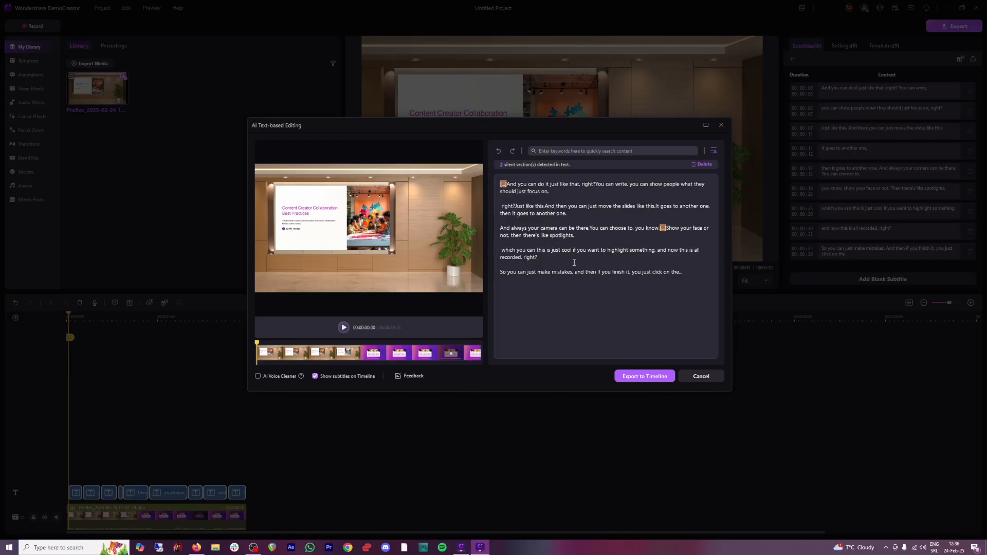
mouse_move(566, 231)
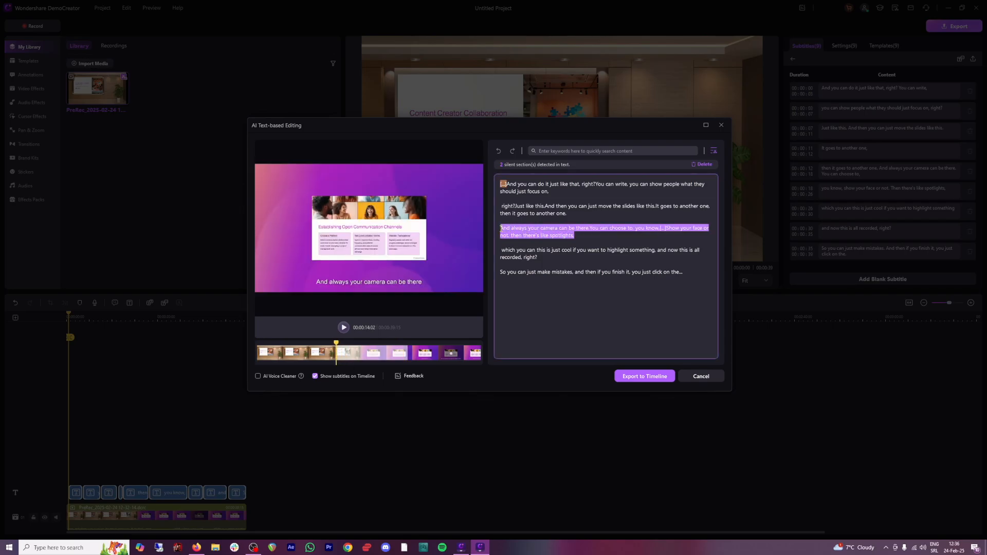
Step: Delete the camera-and-spotlights paragraph and the silent section from the transcript
left_click(704, 165)
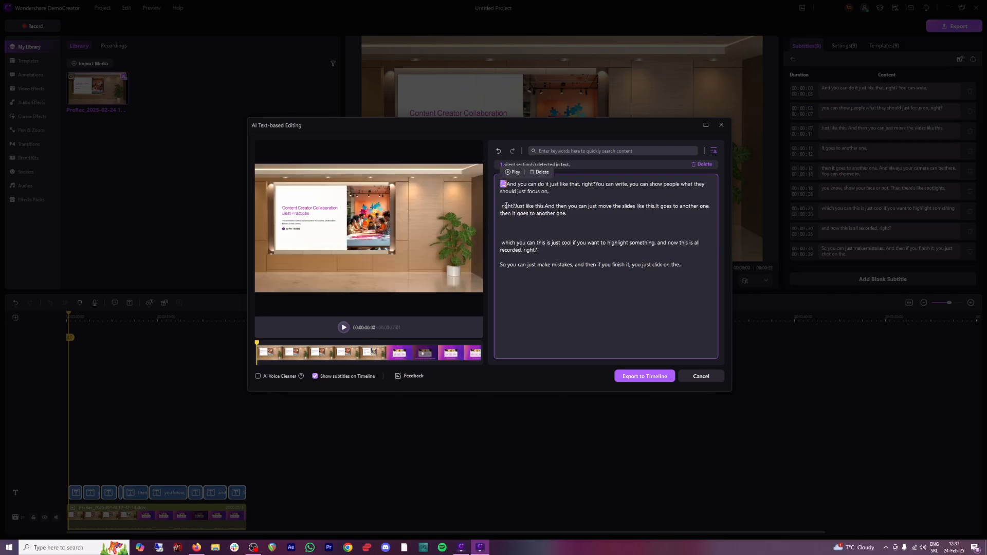
left_click(703, 165)
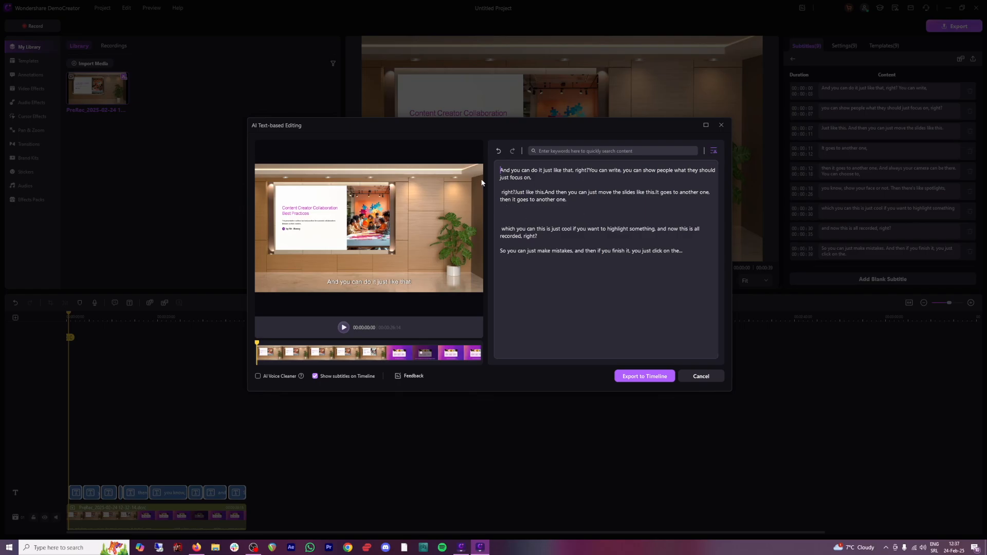